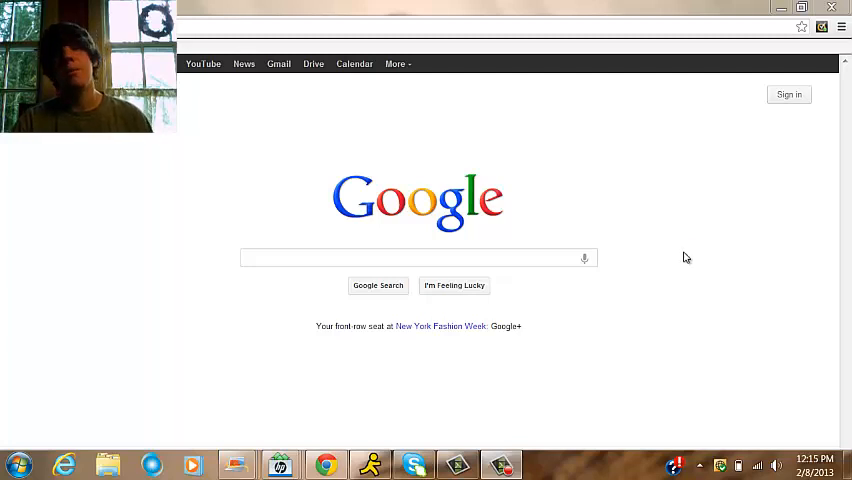
Search Google for 'happy wheels' to reach the game page.
left_click(418, 258)
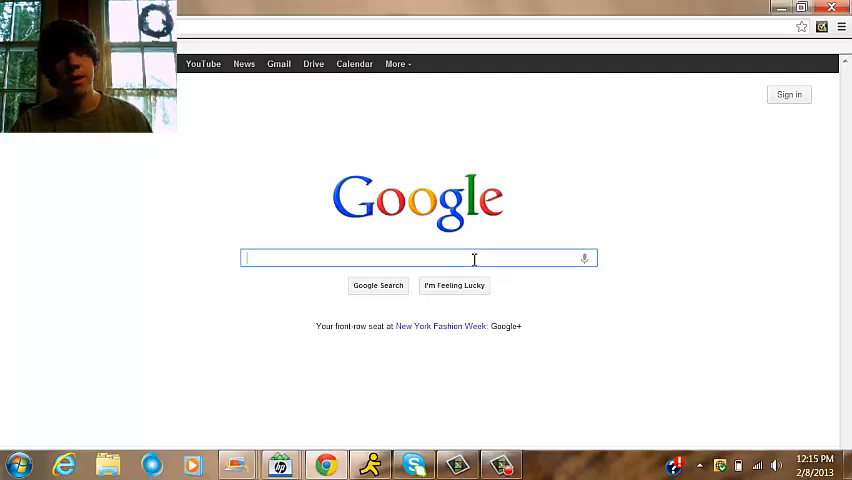
type("happy wheels")
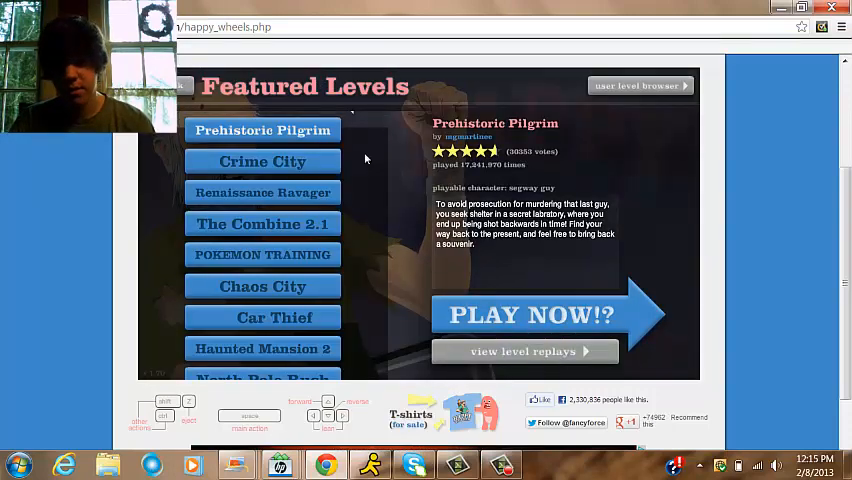
Scroll the Featured Levels list and select Temple Run.
scroll("down", 3)
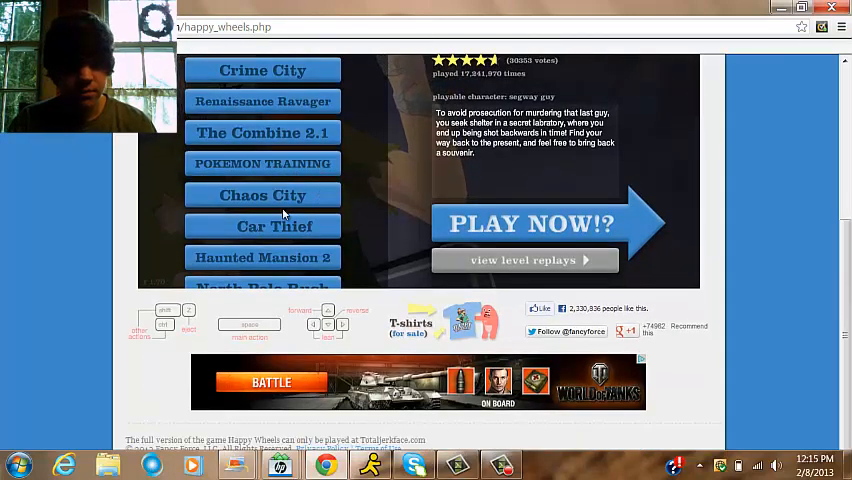
scroll("down", 3)
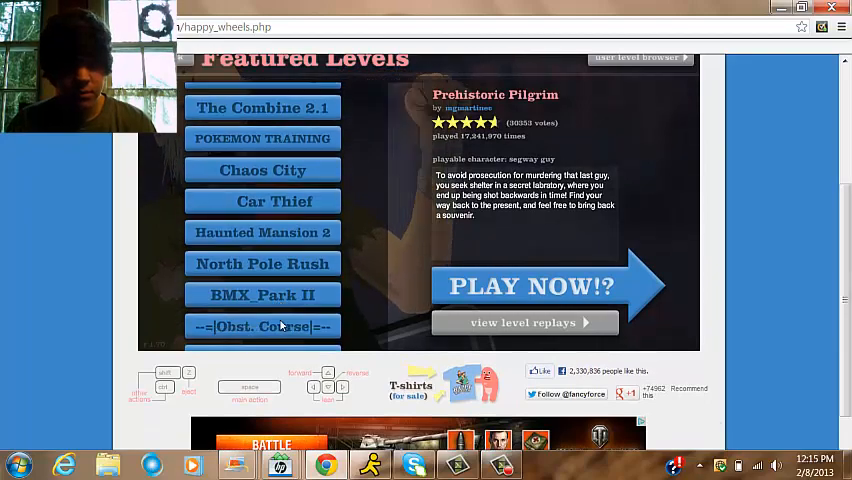
scroll("down", 3)
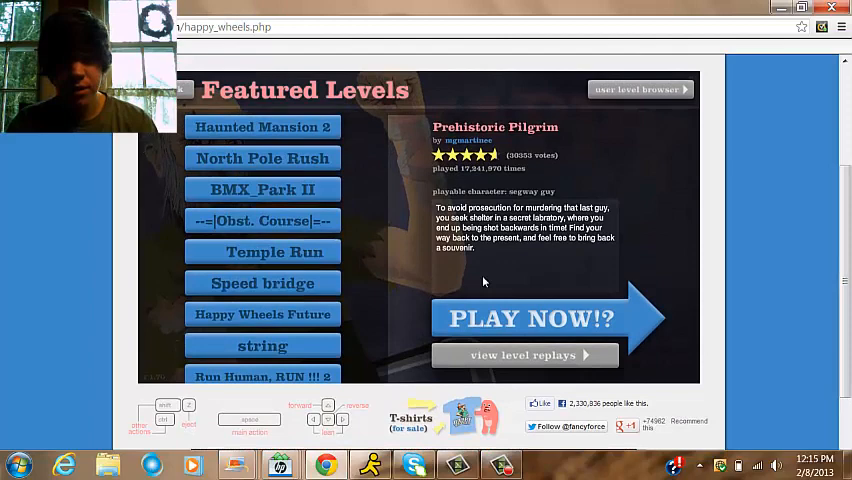
left_click(262, 251)
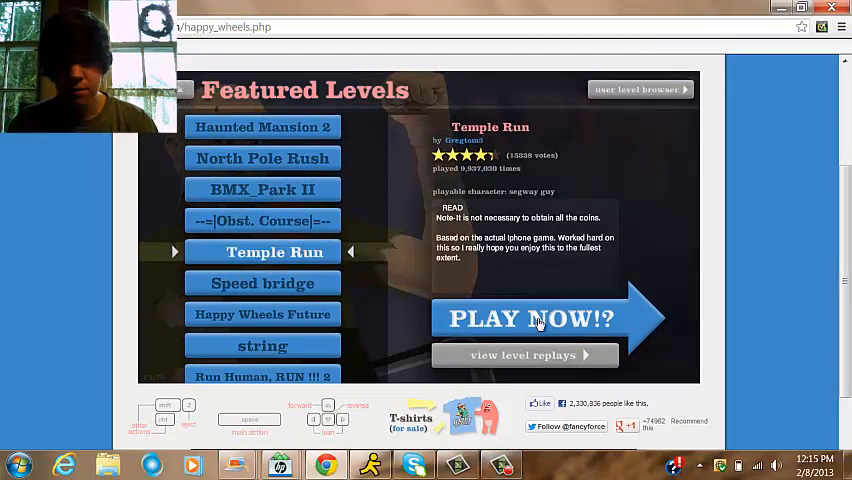
Play Temple Run, then restart the level after falling.
left_click(532, 318)
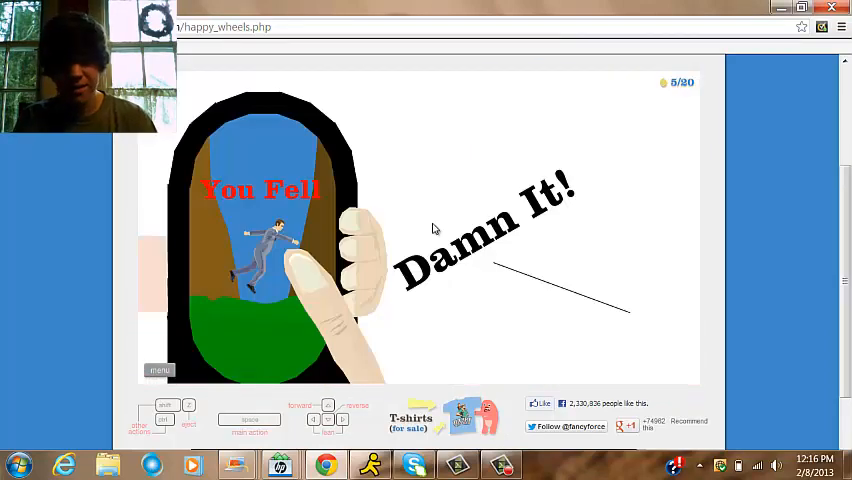
mouse_move(170, 349)
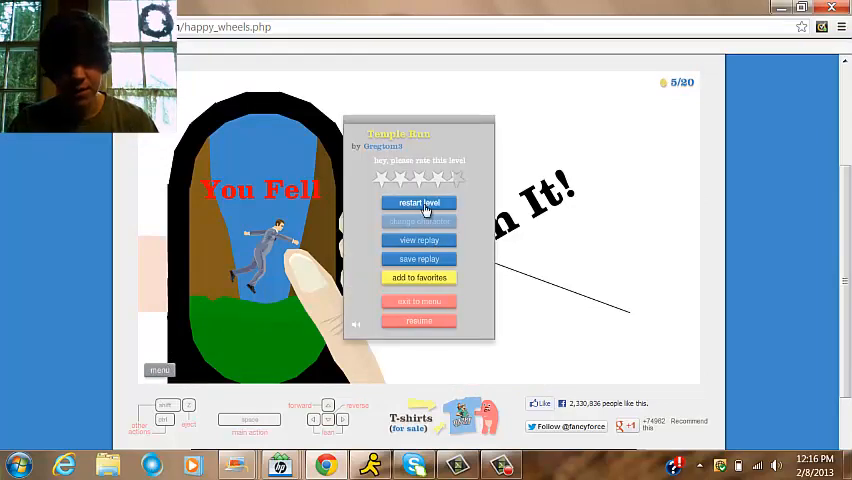
left_click(418, 203)
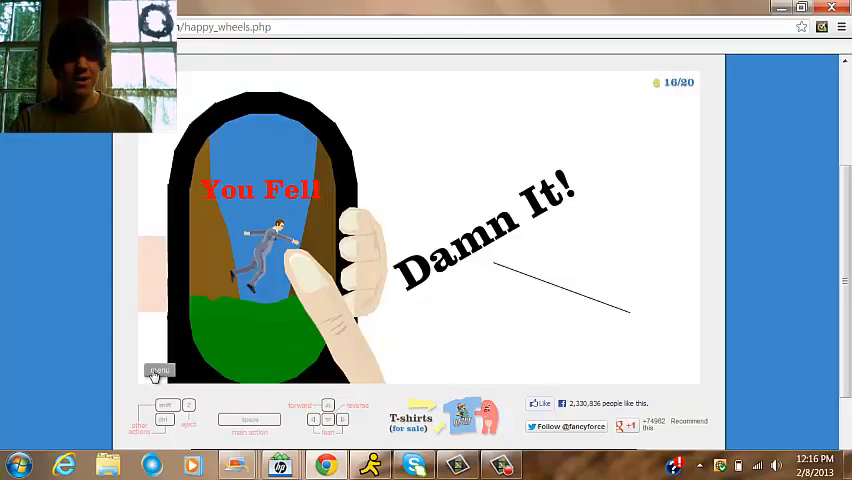
Restart Temple Run from the menu, play until falling, then reopen the menu.
left_click(159, 371)
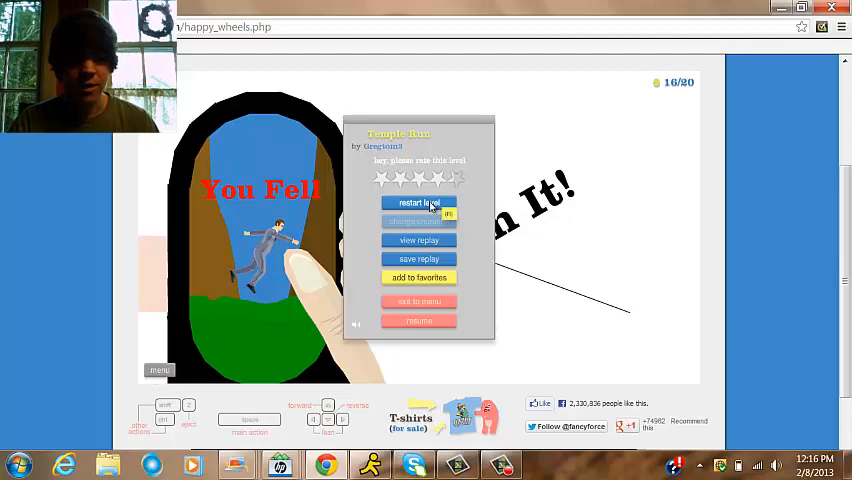
left_click(418, 202)
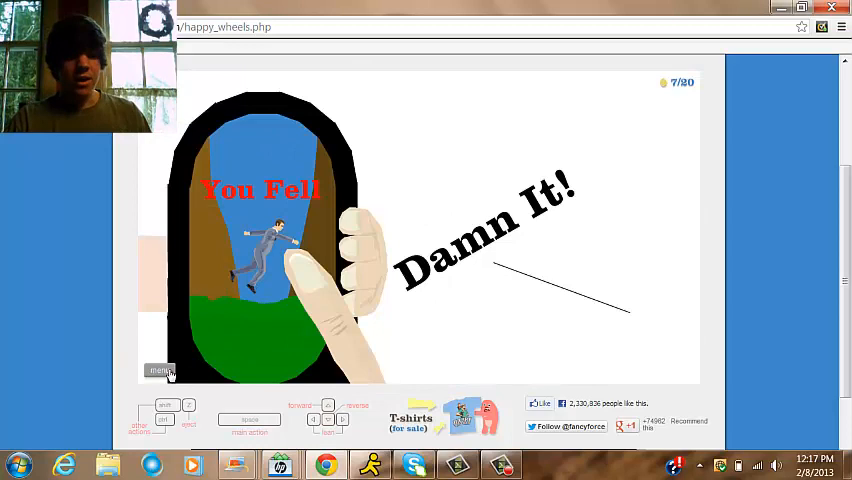
left_click(159, 370)
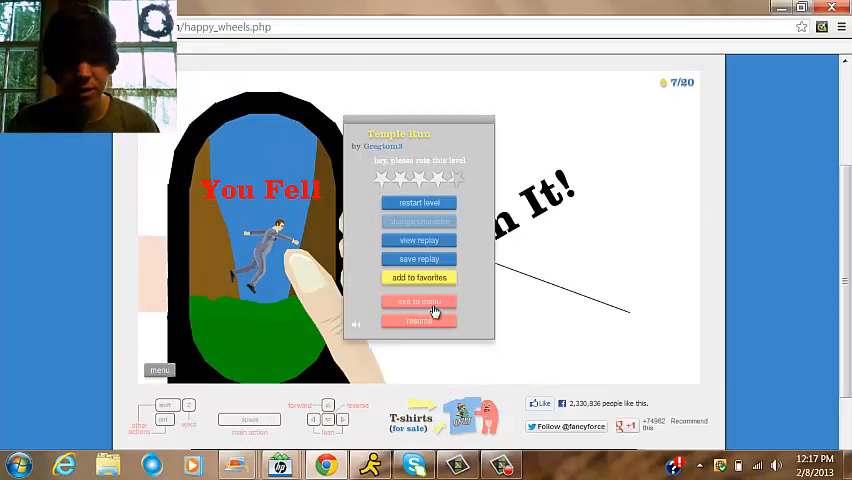
Exit Temple Run to the menu and scroll the Featured Levels list.
left_click(418, 301)
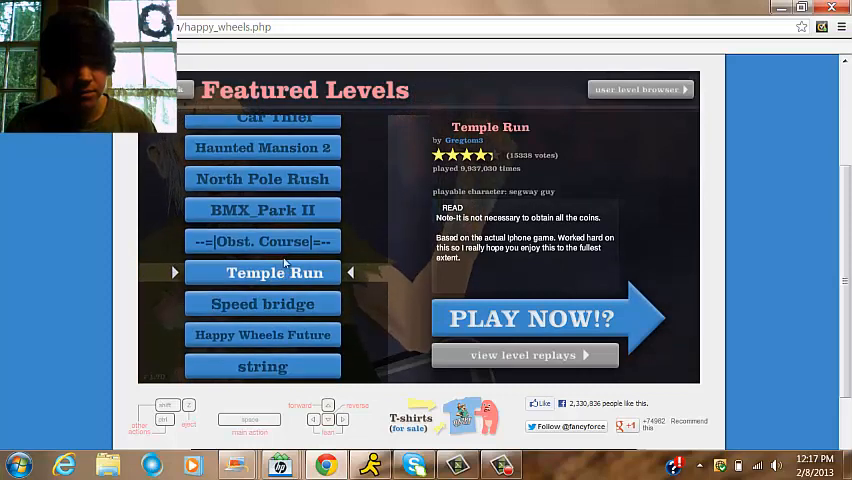
scroll("down", 3)
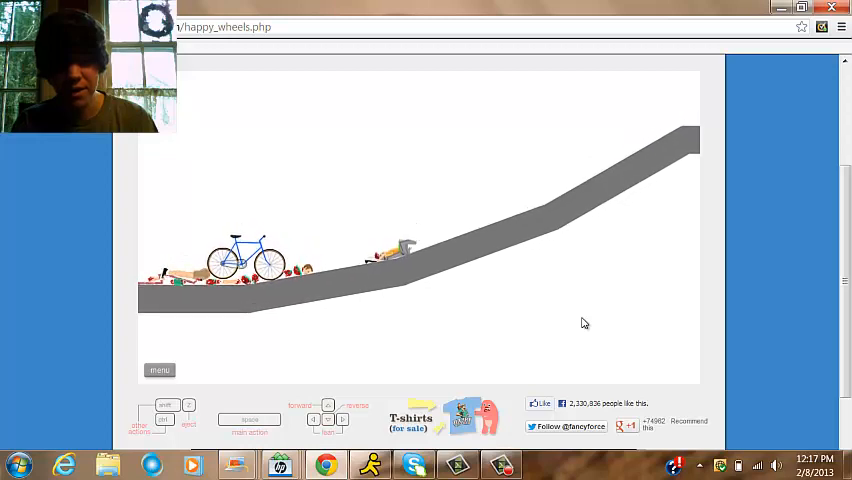
left_click(159, 370)
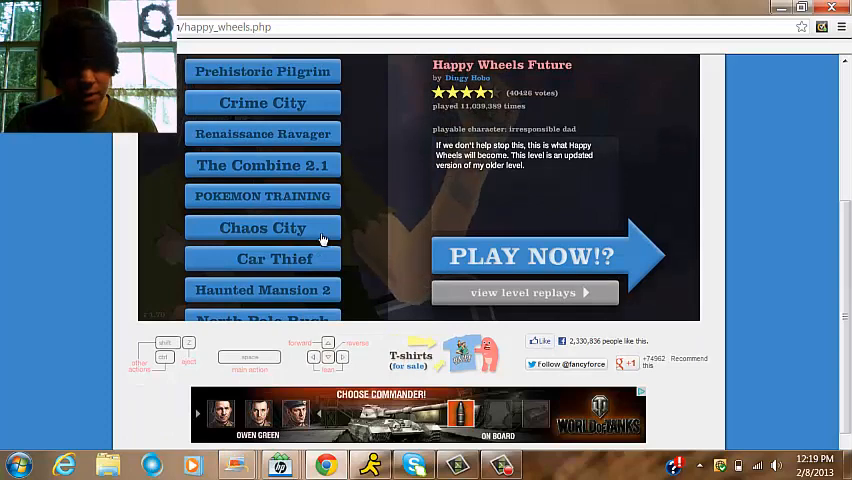
Scroll the Featured Levels list toward Run Human, RUN !!! 2.
scroll("down", 3)
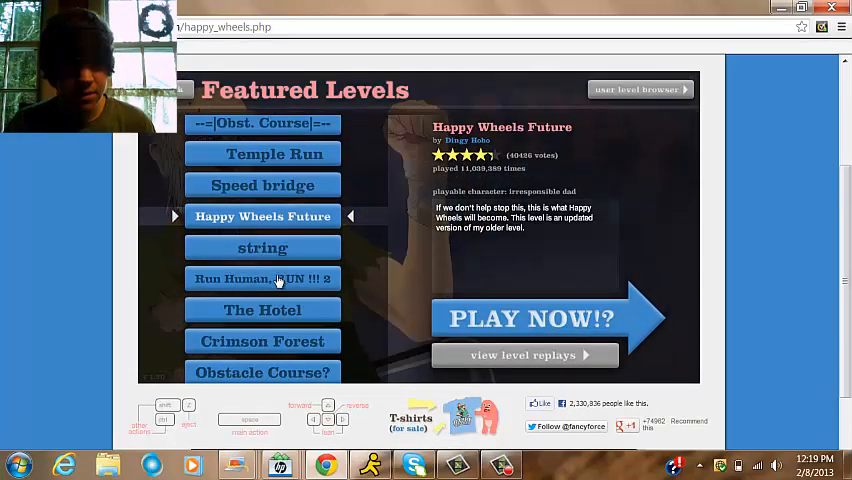
scroll("down", 3)
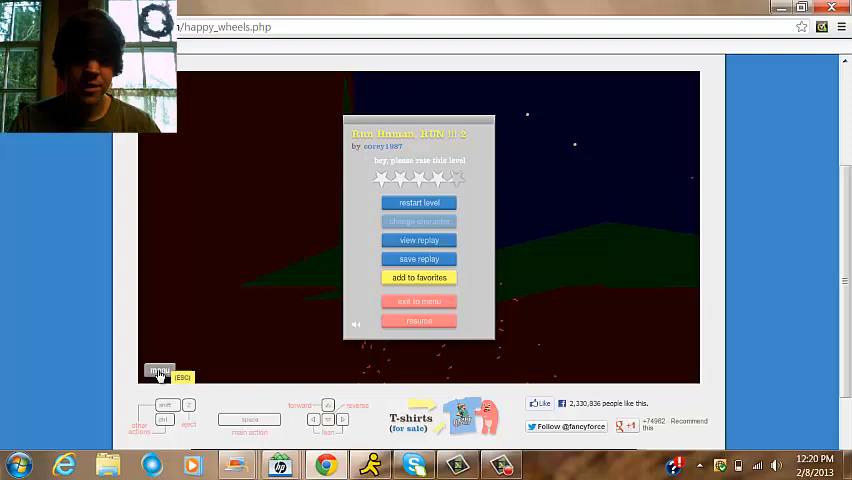
Exit to the menu, select The Ghost Train, and start it.
left_click(418, 301)
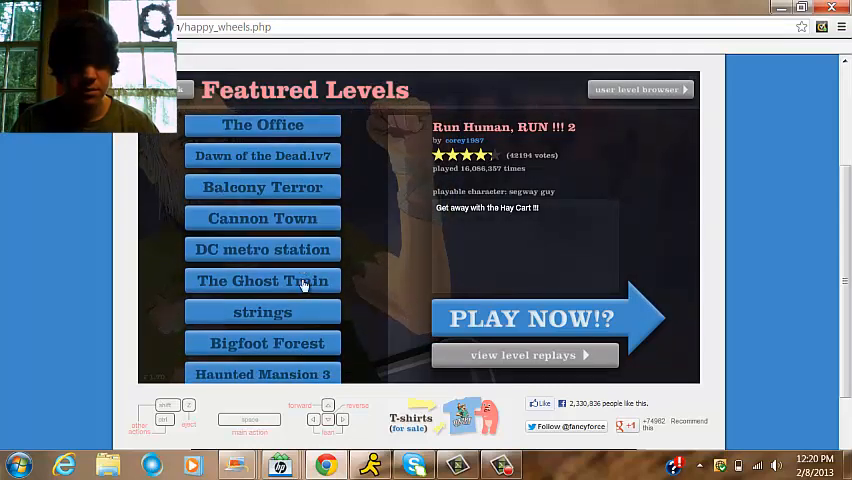
left_click(262, 281)
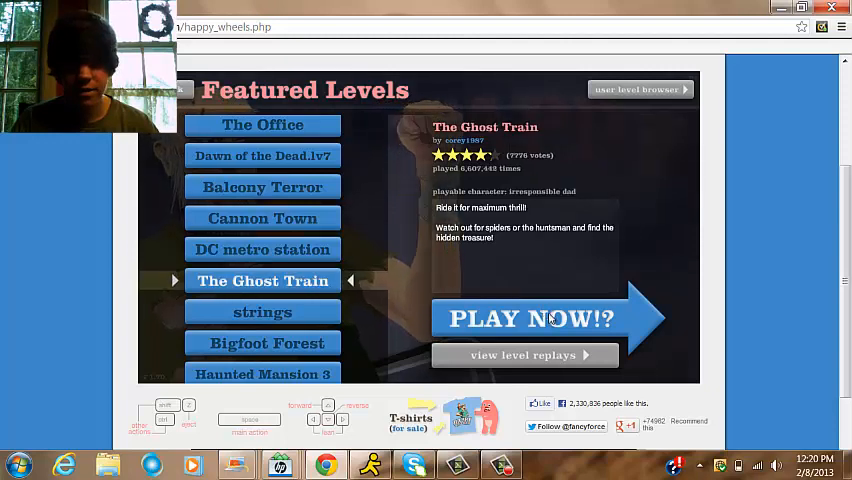
left_click(531, 318)
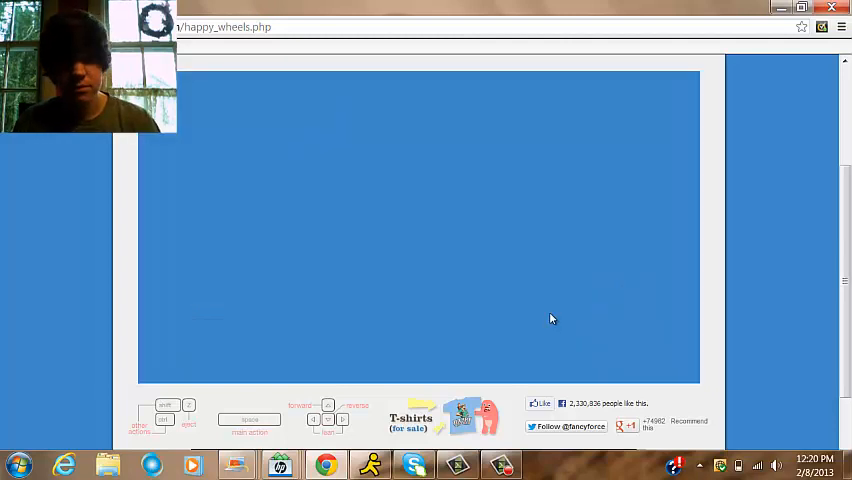